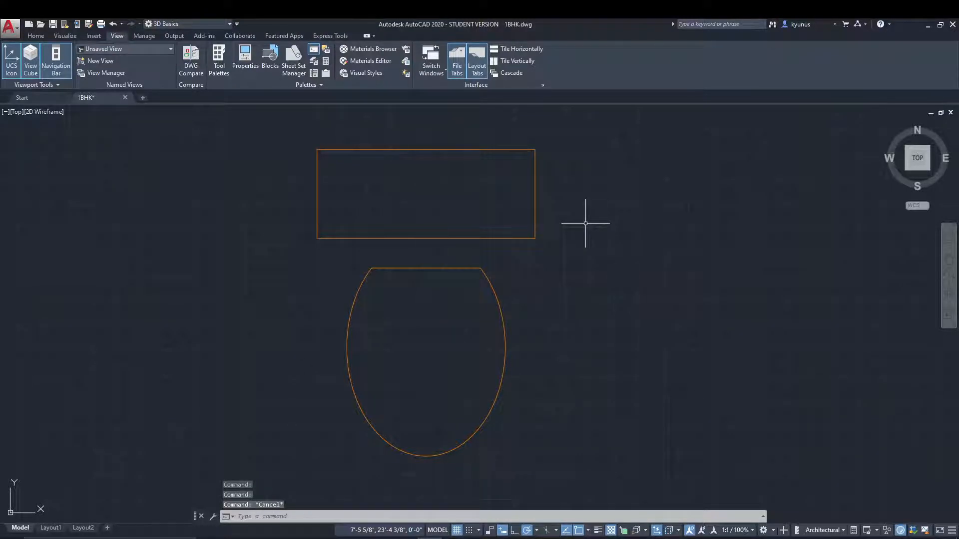
{"action": "mouse_move", "coordinate": [586, 250]}
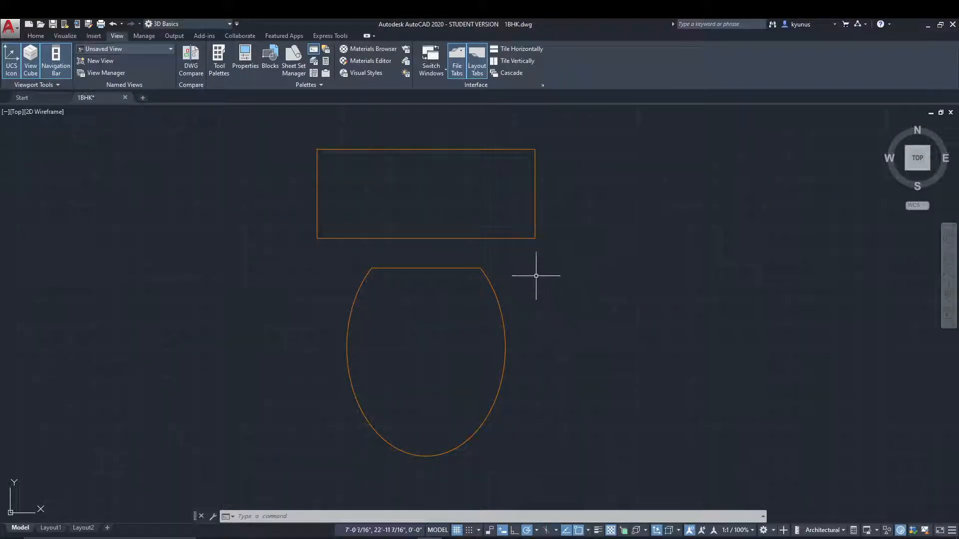
{"action": "mouse_move", "coordinate": [353, 198]}
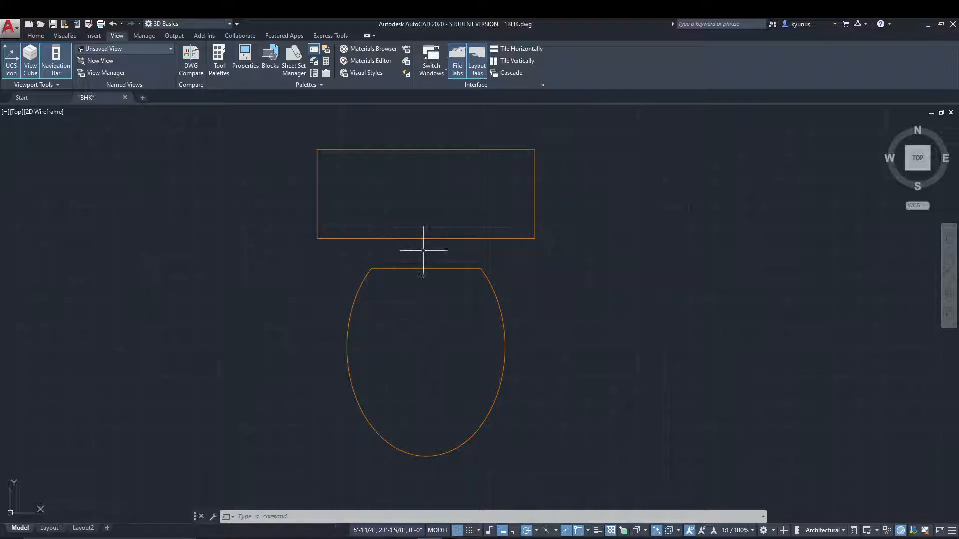
{"action": "mouse_move", "coordinate": [422, 204]}
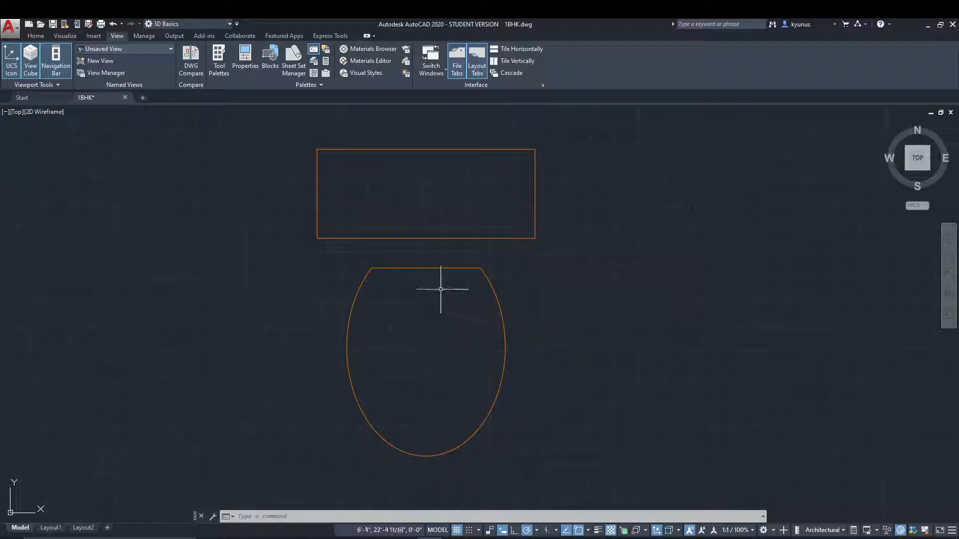
{"action": "mouse_move", "coordinate": [466, 239]}
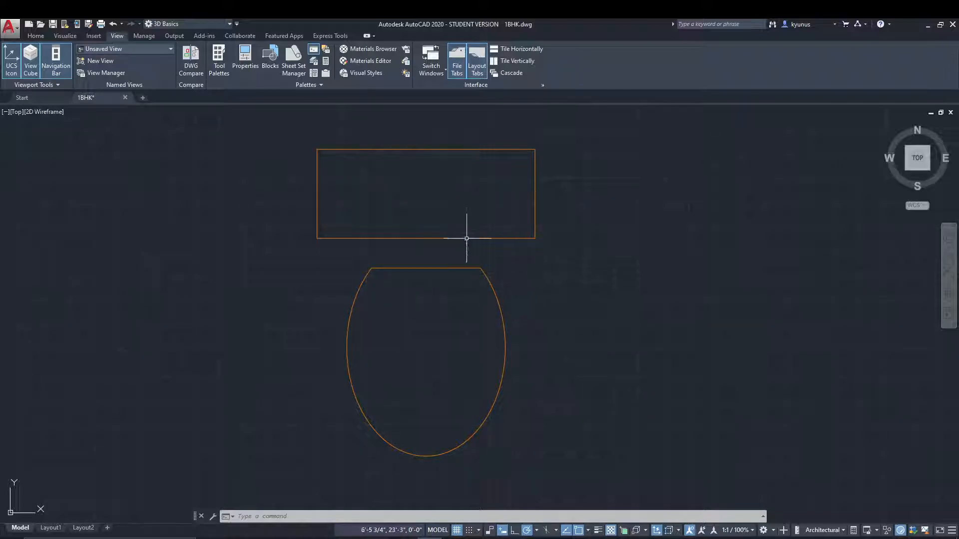
{"action": "mouse_move", "coordinate": [469, 194]}
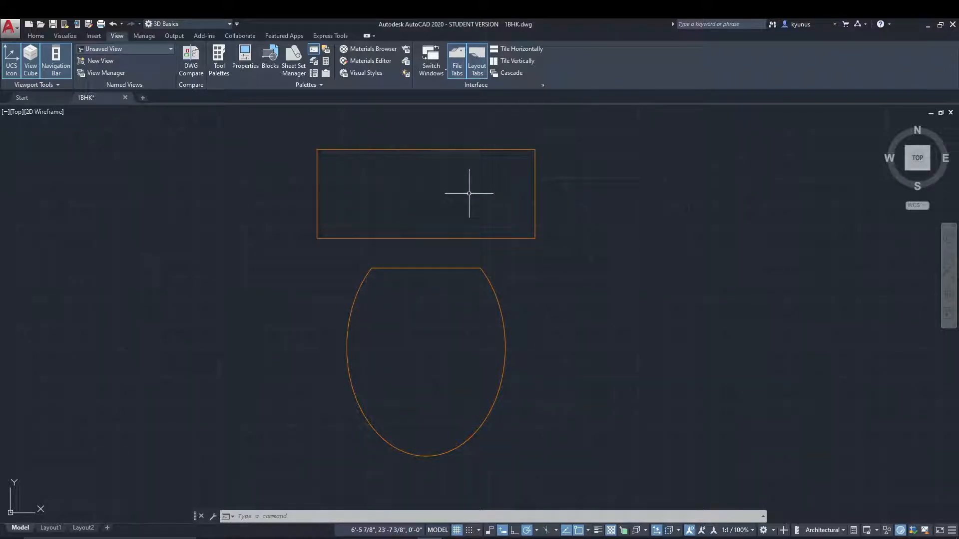
{"action": "mouse_move", "coordinate": [572, 263]}
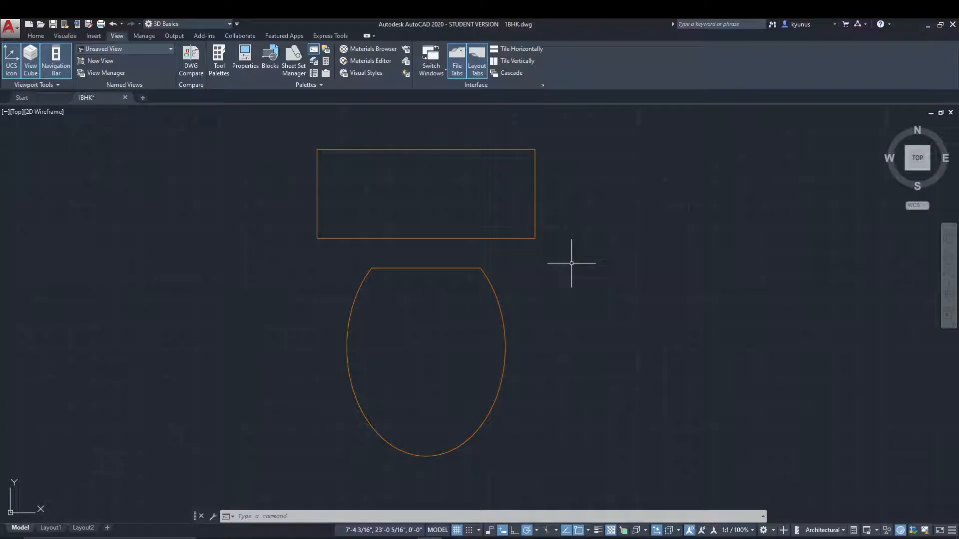
Step: Run SAVEFILEPATH via the SAV alias to show the current autosave temporary folder path
{"action": "type", "text": "SAVEFILE"}
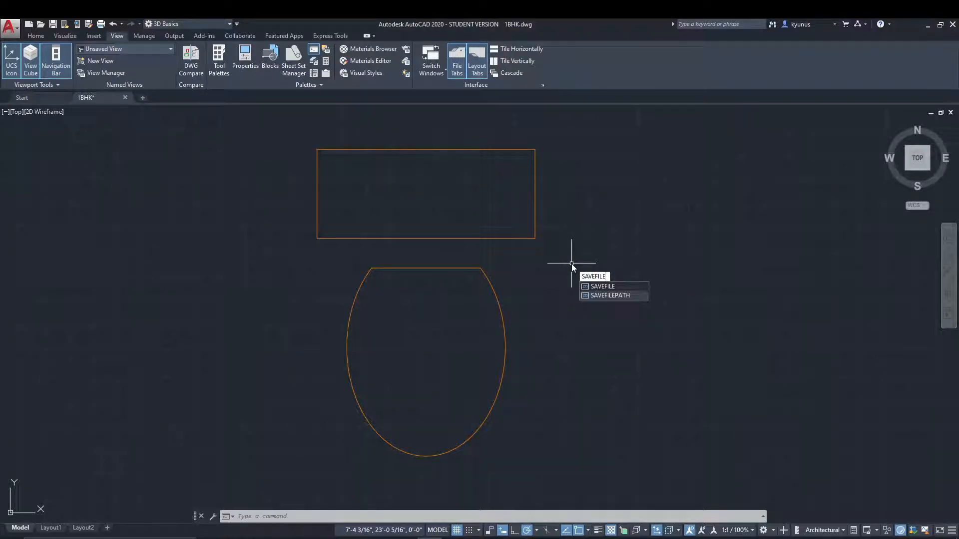
{"action": "left_click", "coordinate": [610, 295]}
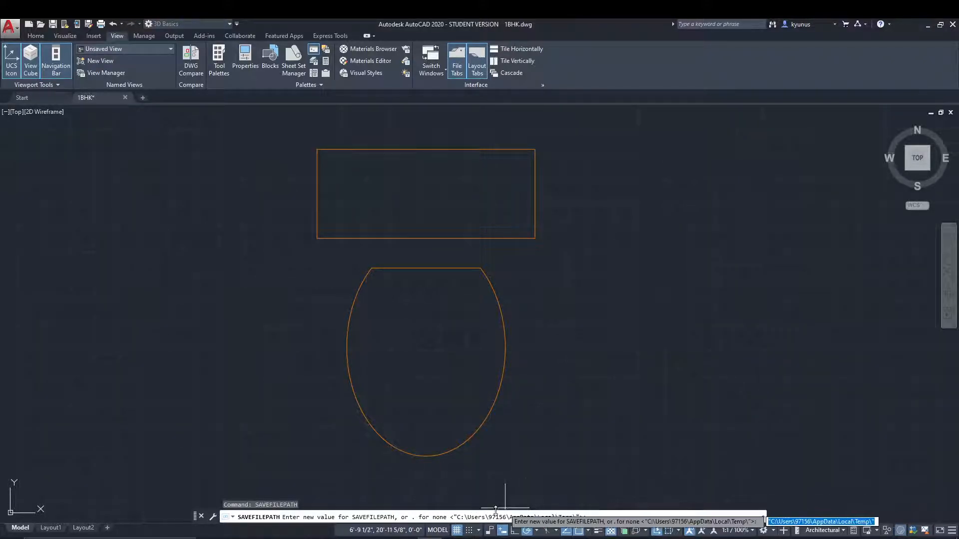
{"action": "mouse_move", "coordinate": [579, 409]}
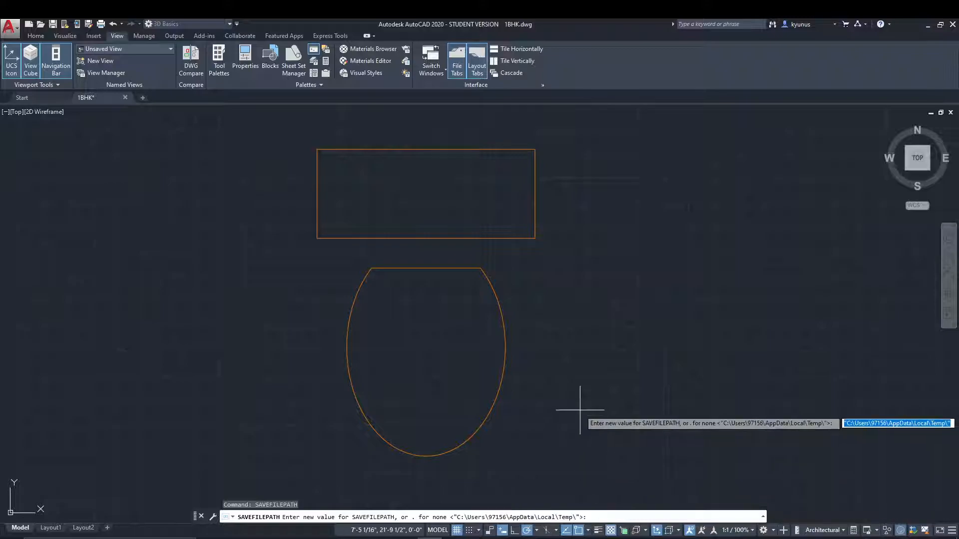
{"action": "mouse_move", "coordinate": [451, 490]}
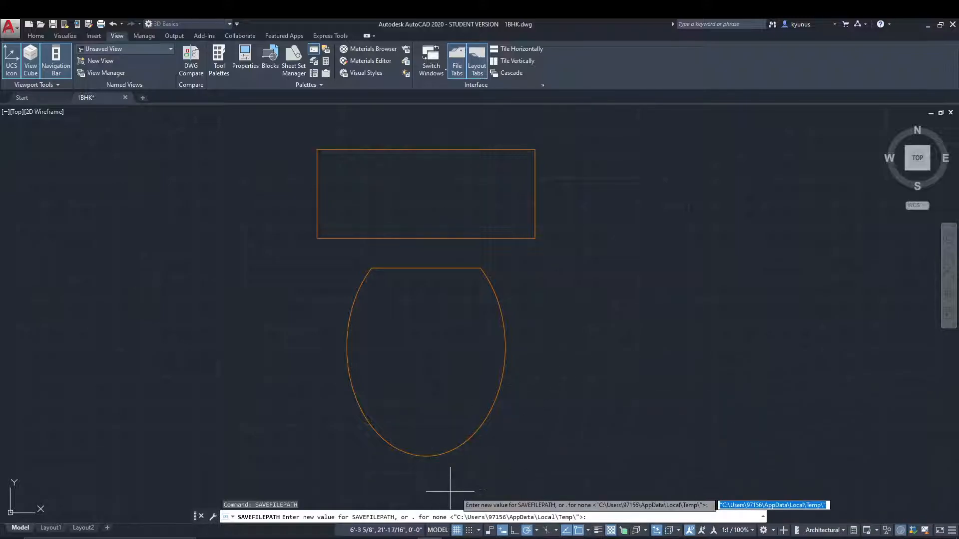
{"action": "mouse_move", "coordinate": [557, 486]}
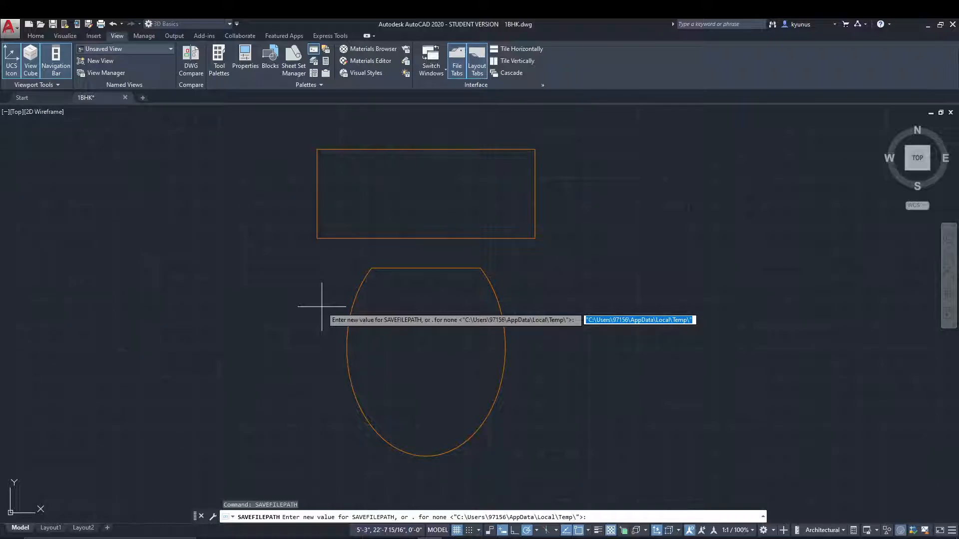
Step: Cancel the SAVEFILEPATH prompt, keeping the existing autosave path
{"action": "key", "text": "Escape"}
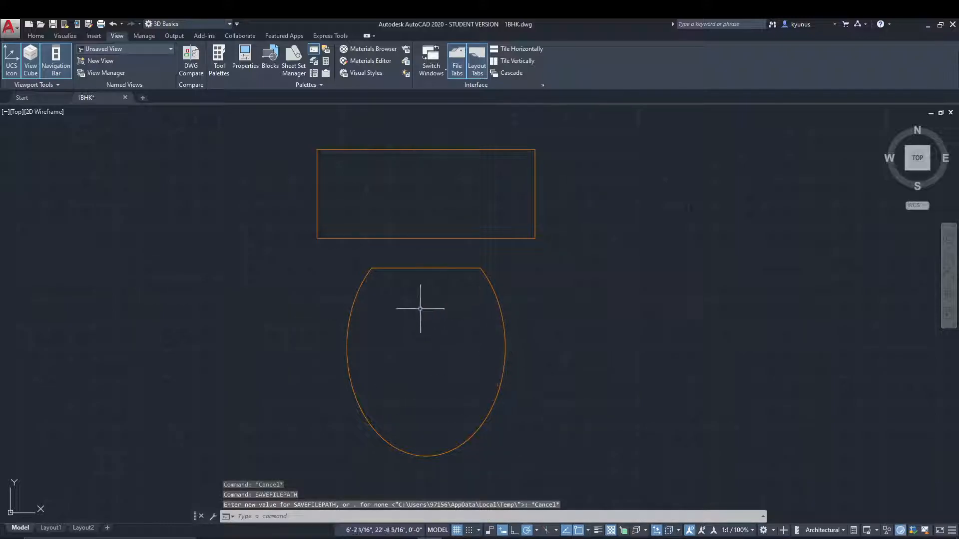
{"action": "mouse_move", "coordinate": [442, 294]}
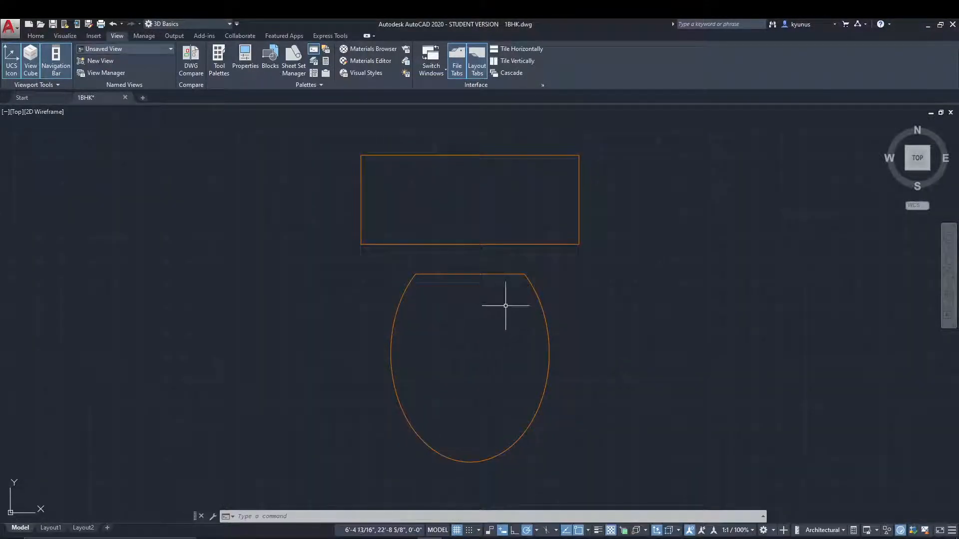
{"action": "mouse_move", "coordinate": [488, 288]}
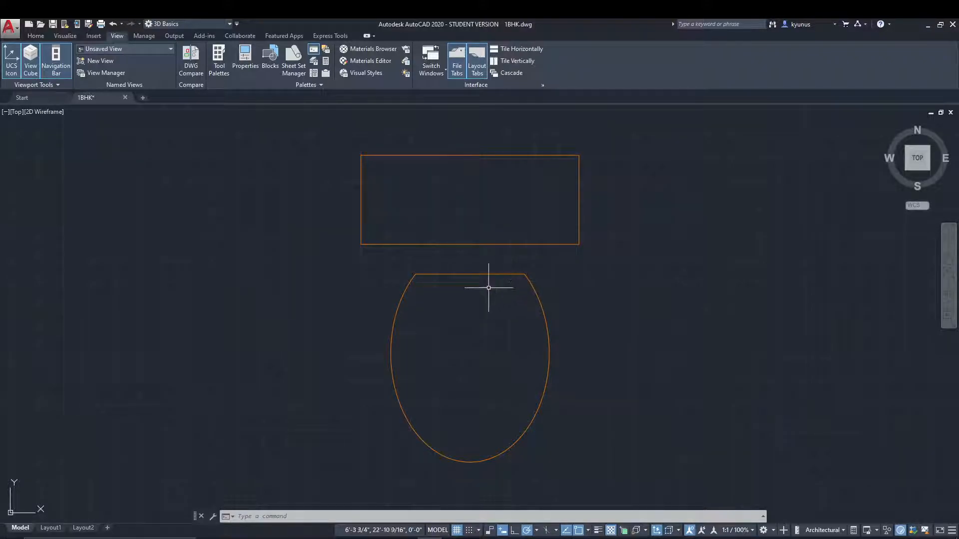
{"action": "mouse_move", "coordinate": [615, 289]}
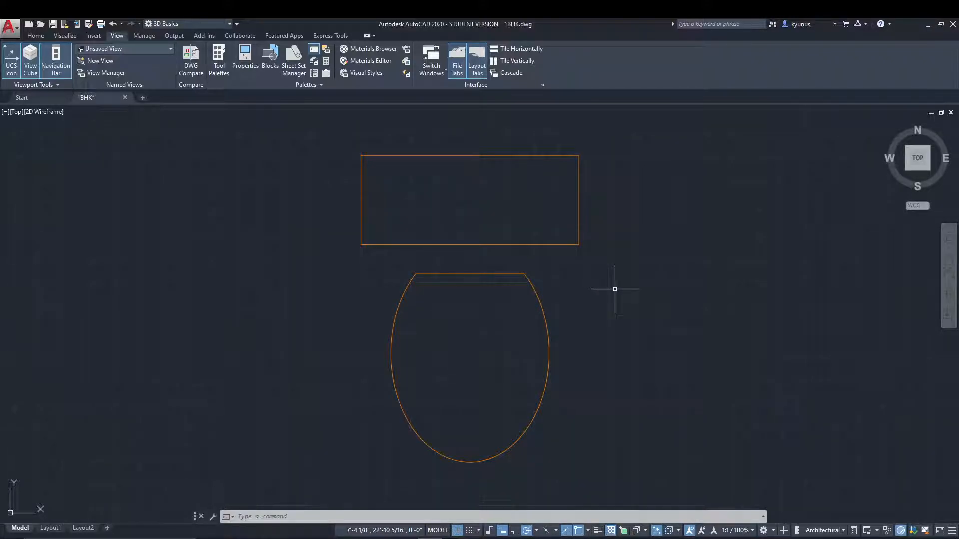